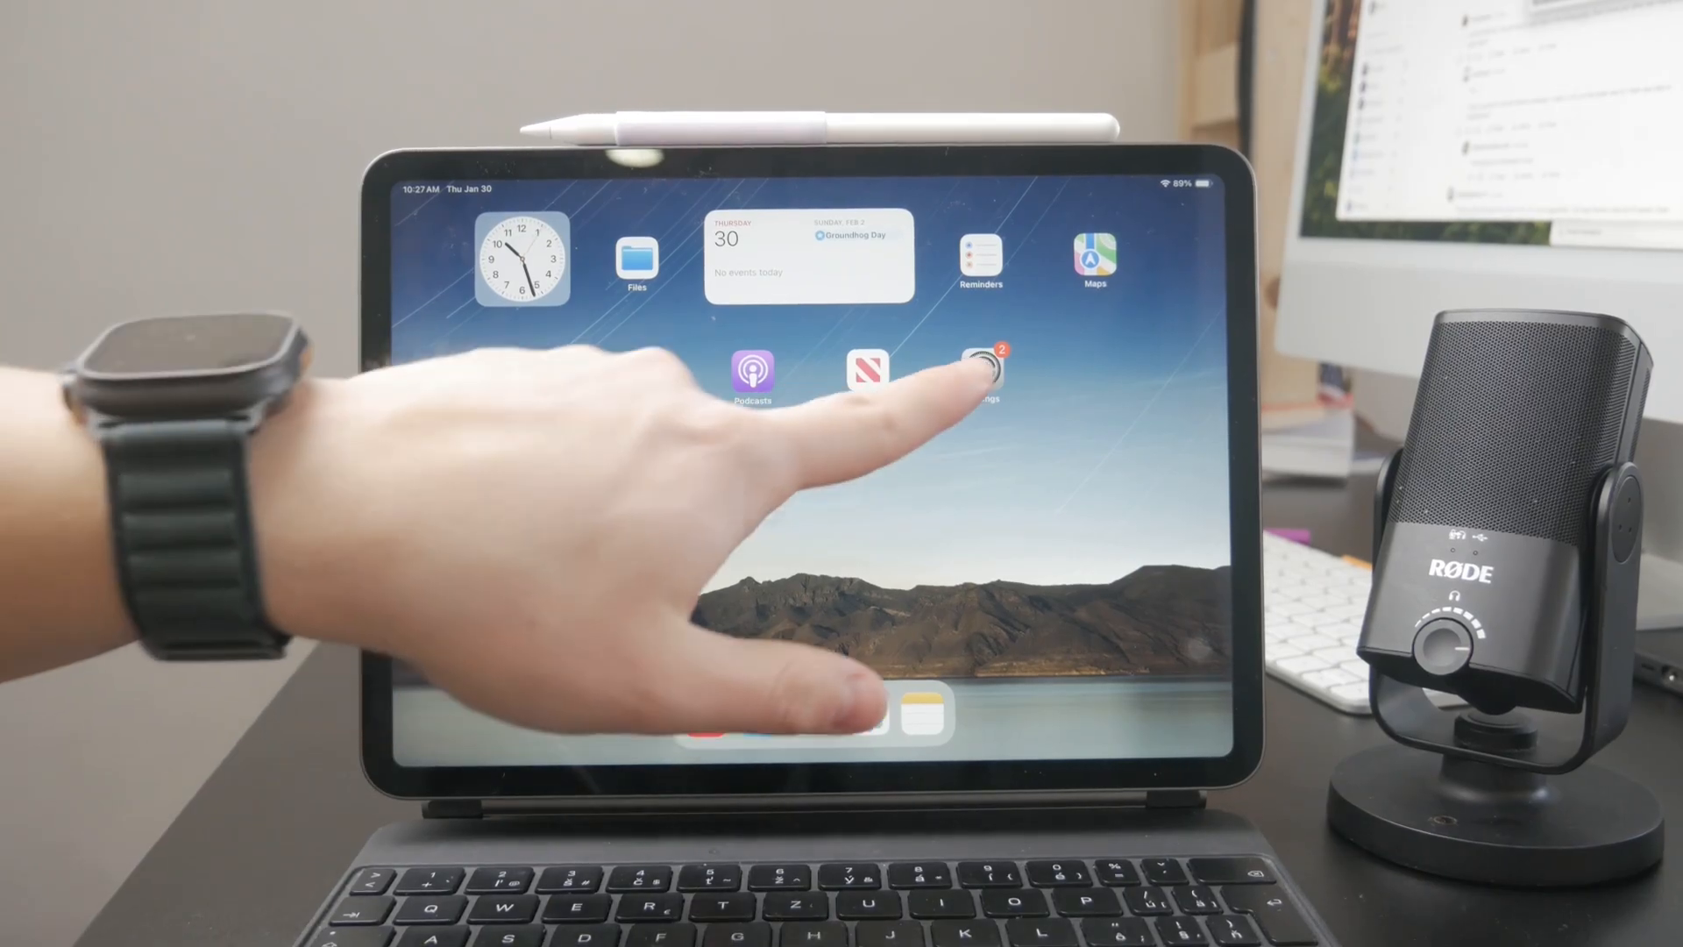
- Leave Settings for the Home Screen and bring up Spotlight search
click(976, 370)
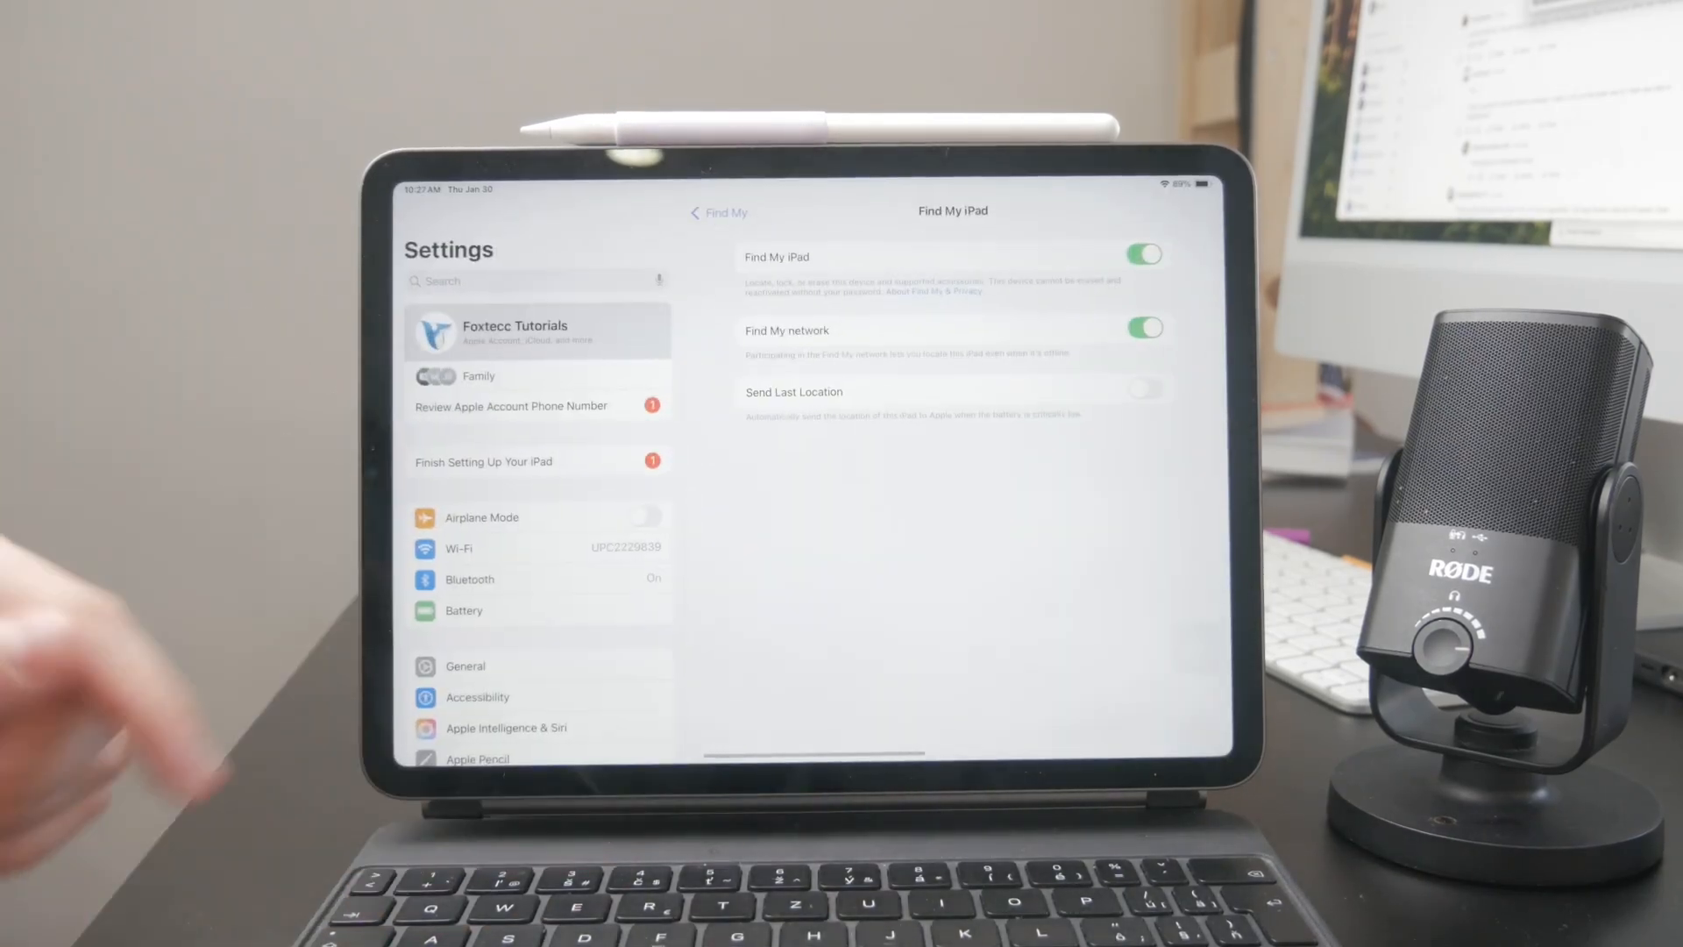
click(467, 579)
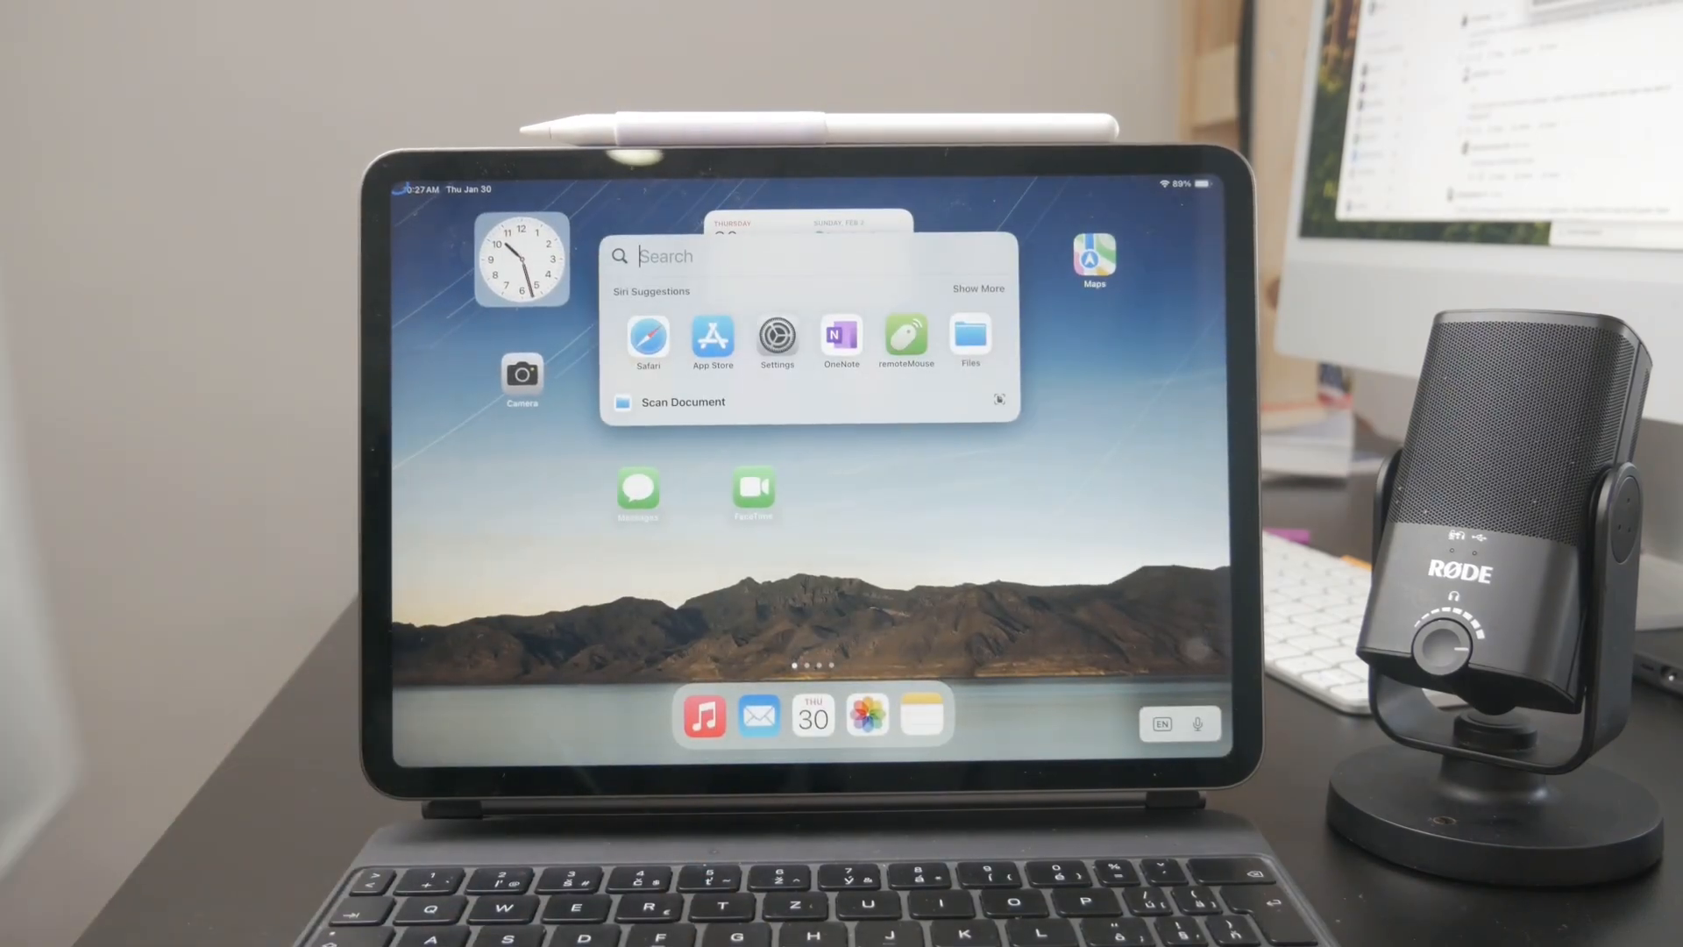
- Search 'health' in Spotlight and reopen Settings on the General page
text(health)
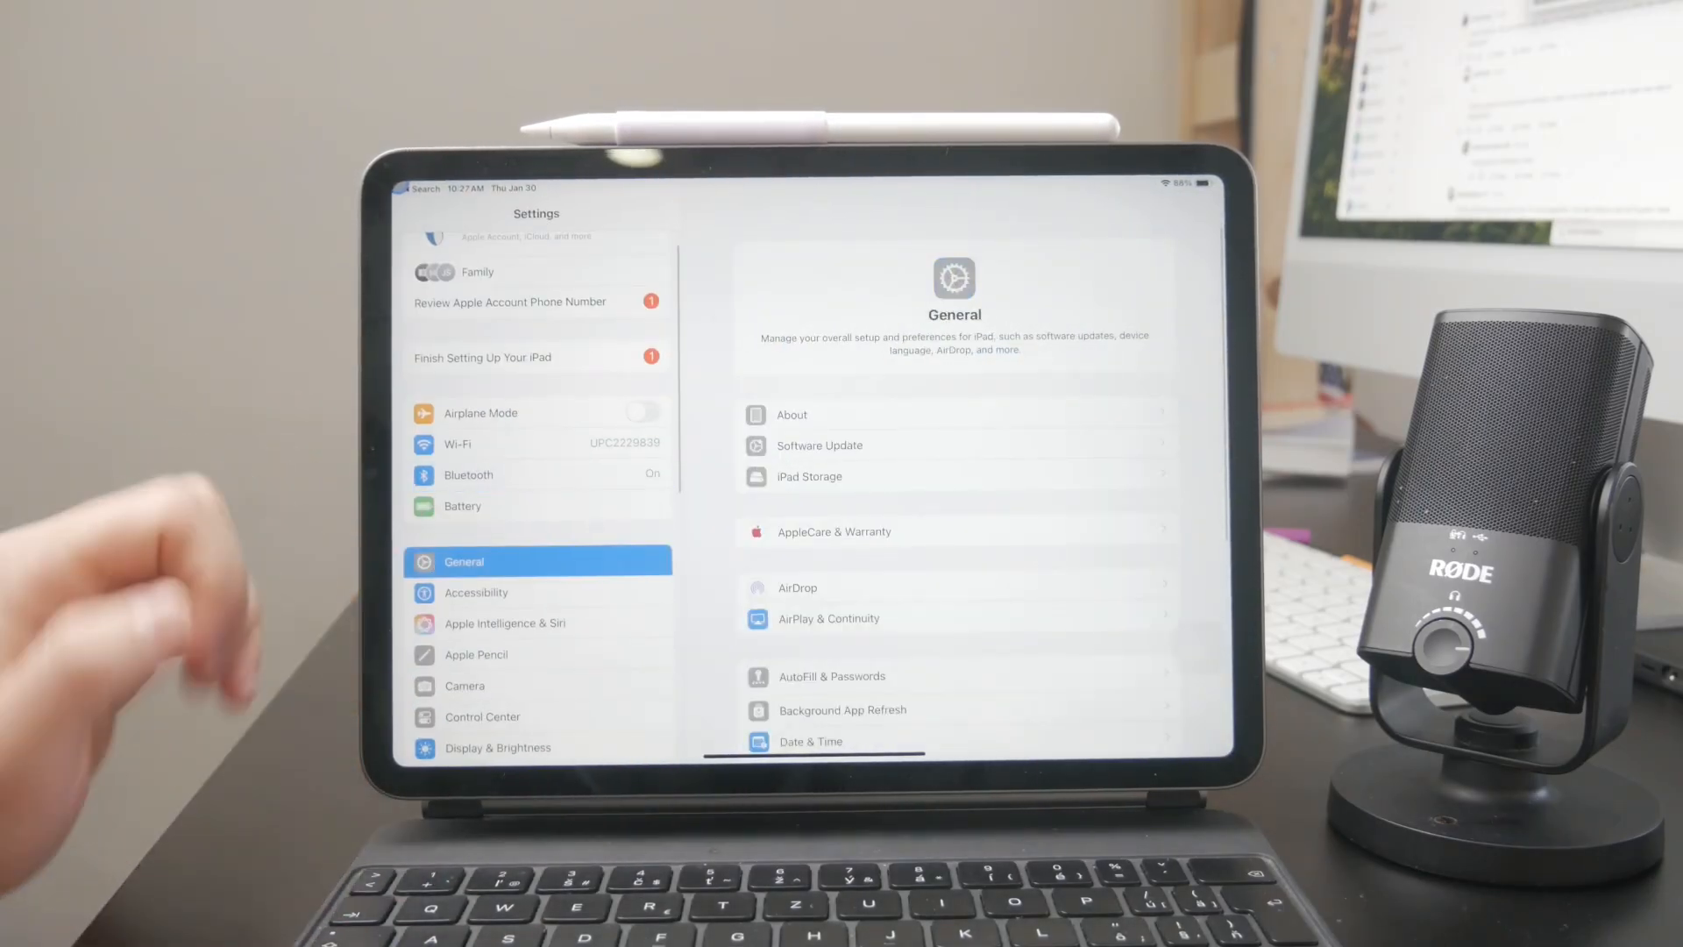
- Open General > Keyboard > Hardware Keyboard, showing the English (US), Slovak and French layouts
scroll(down, 3)
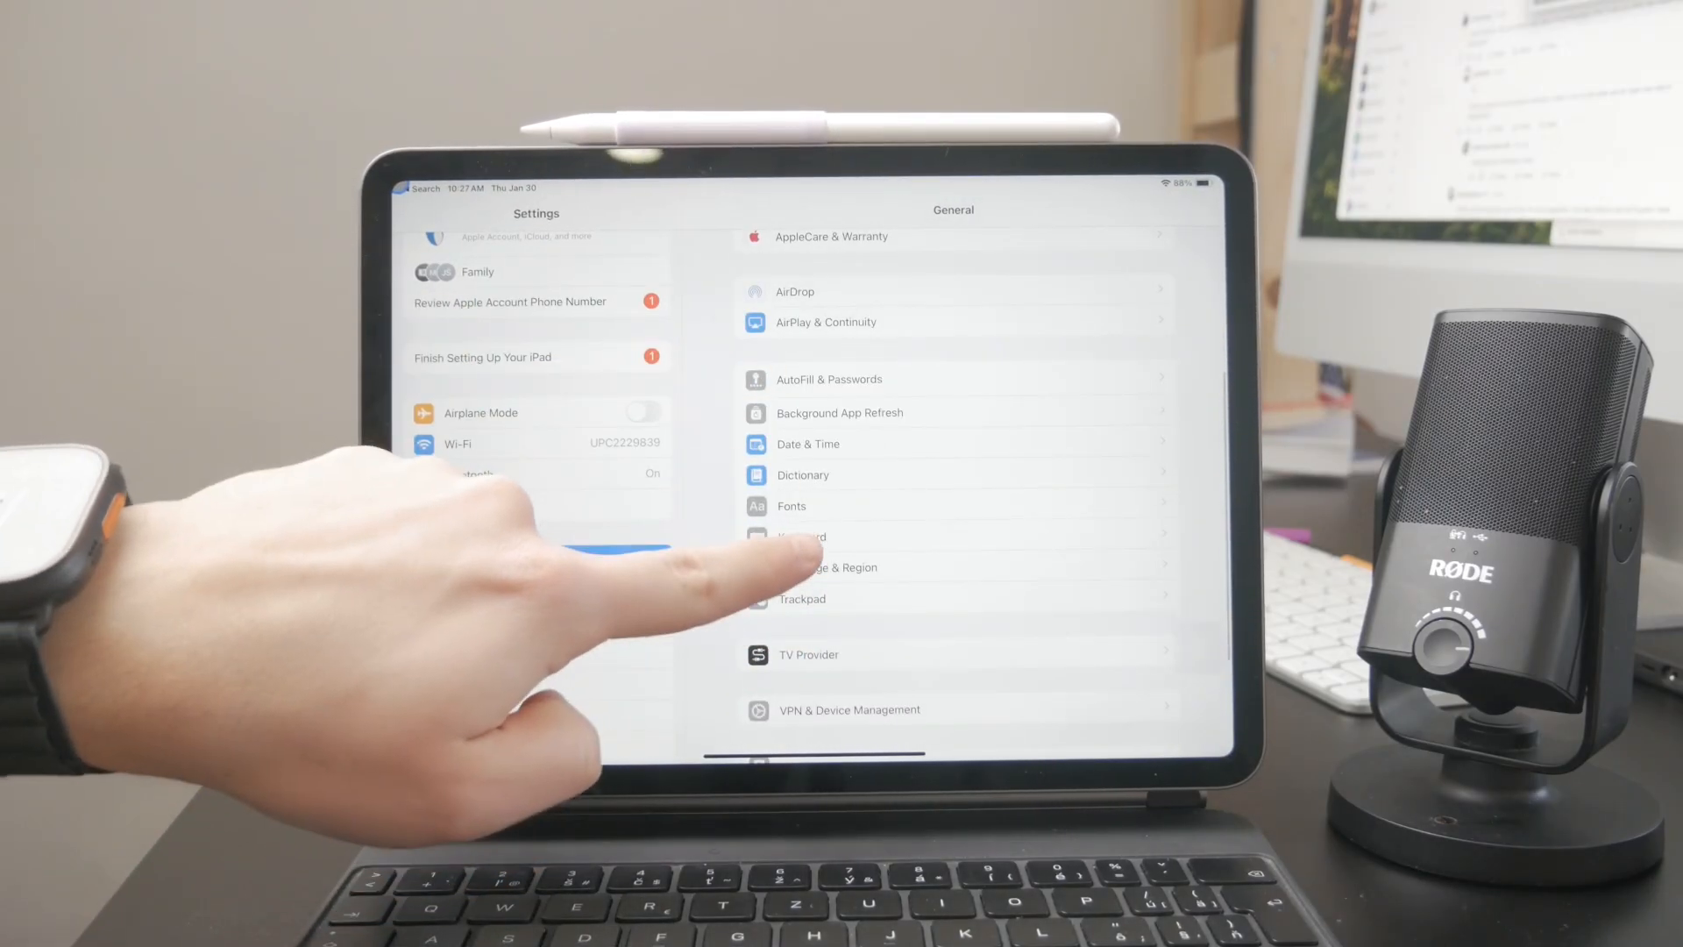
click(803, 537)
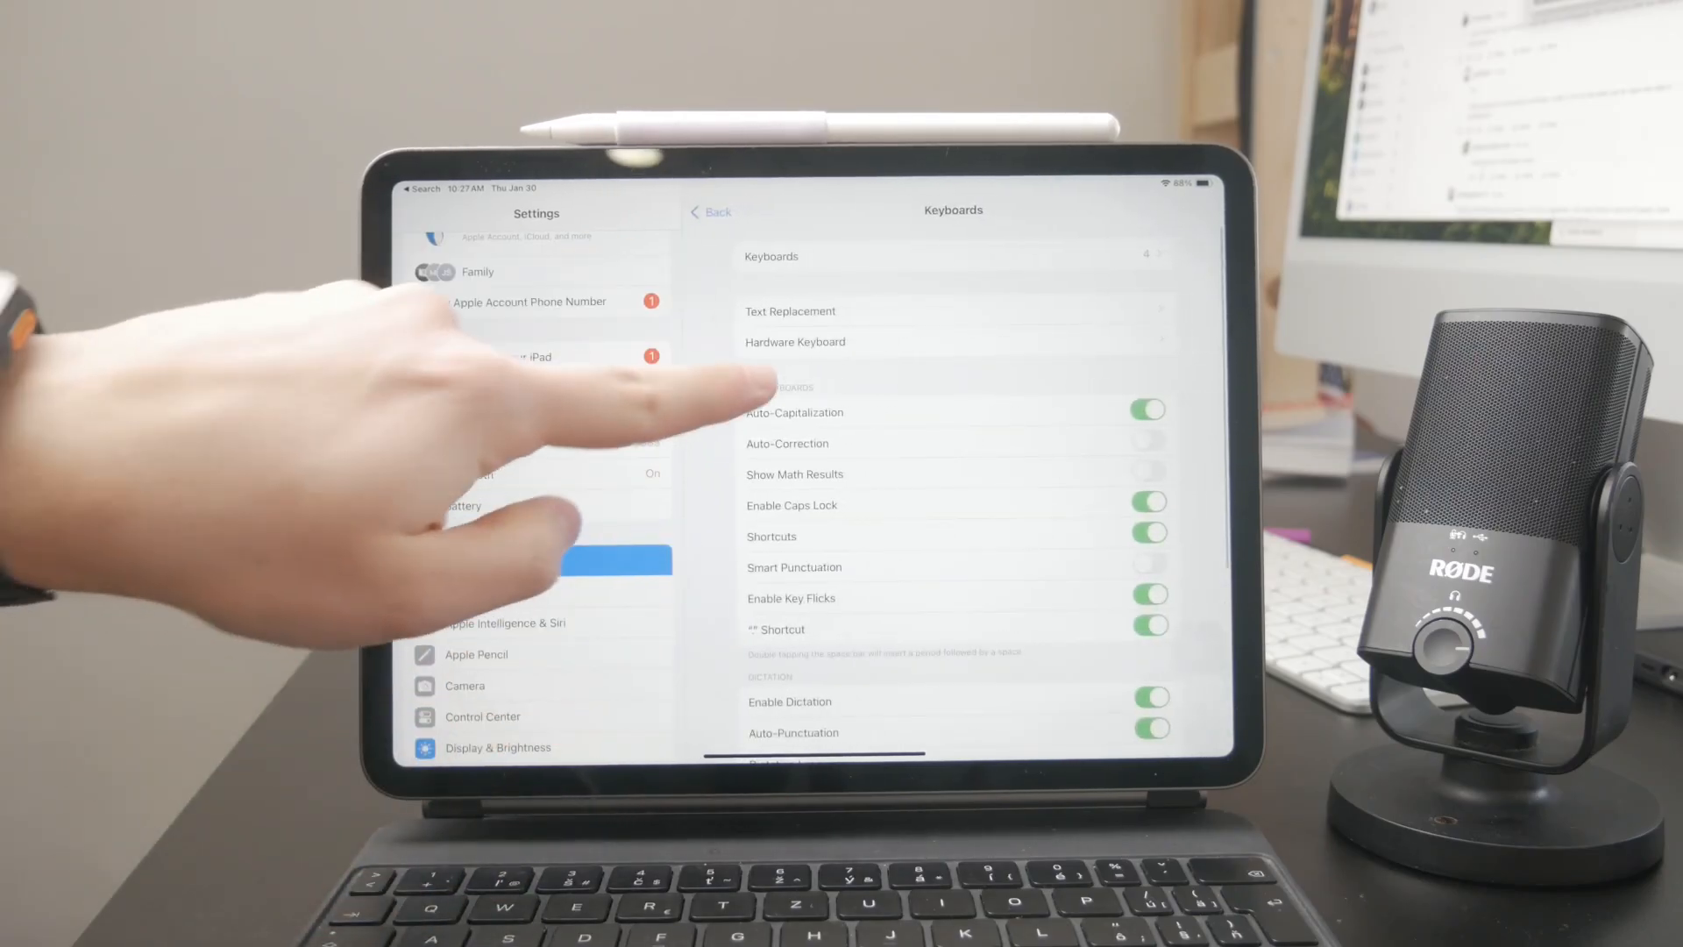
click(794, 340)
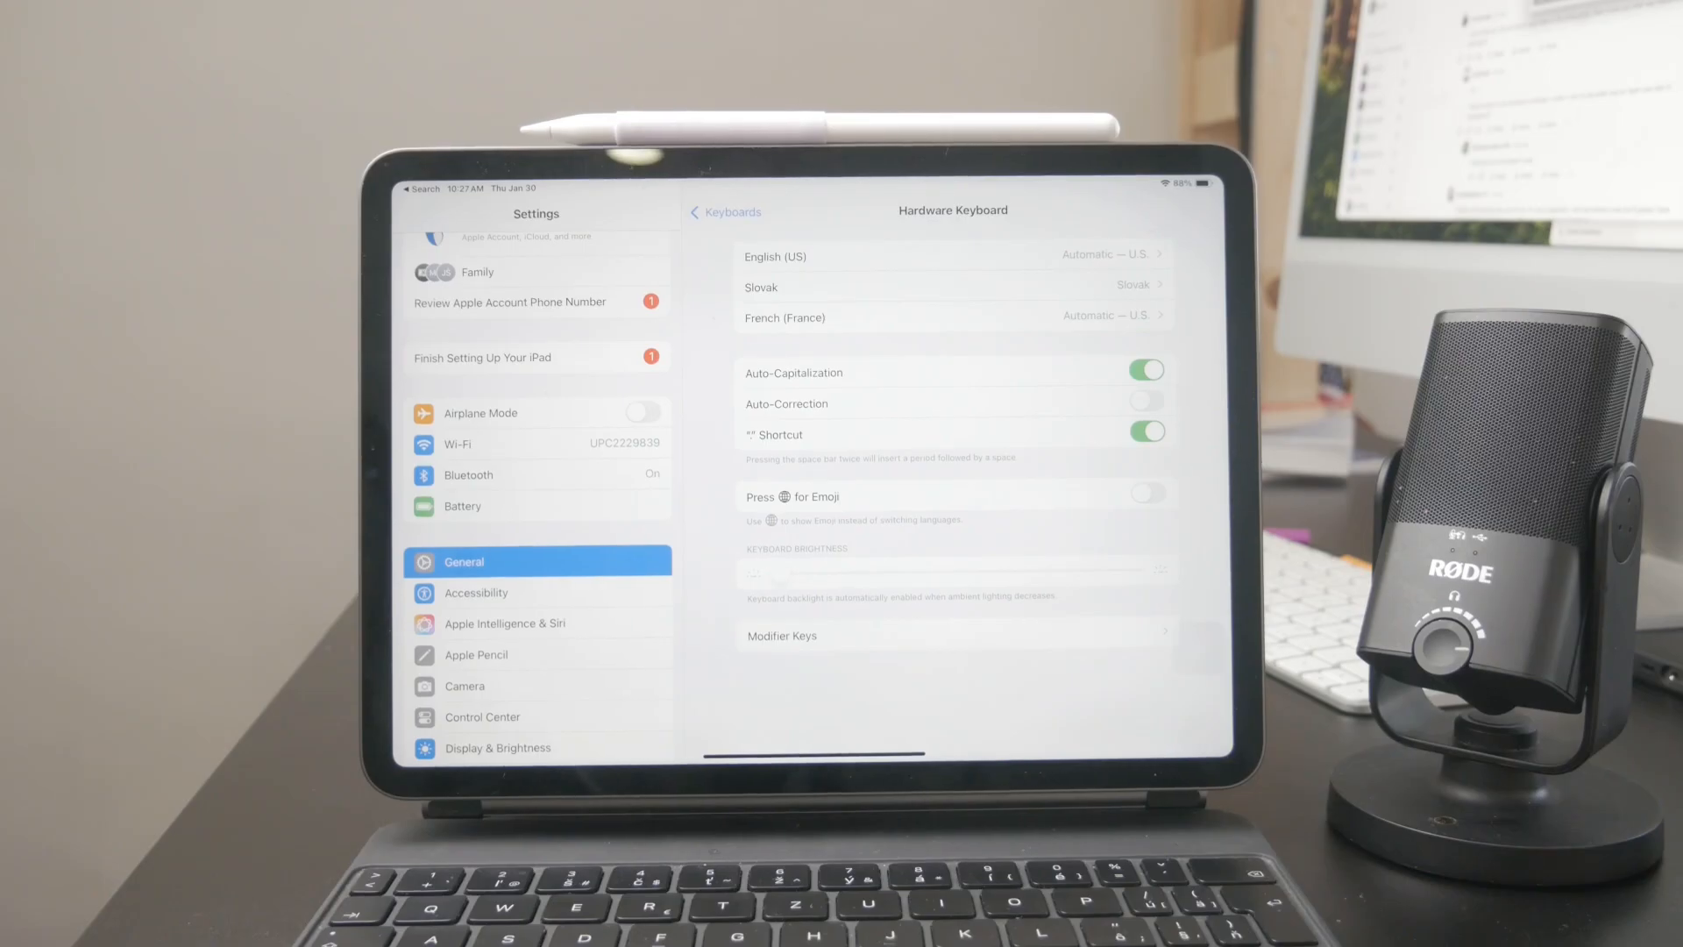
click(707, 210)
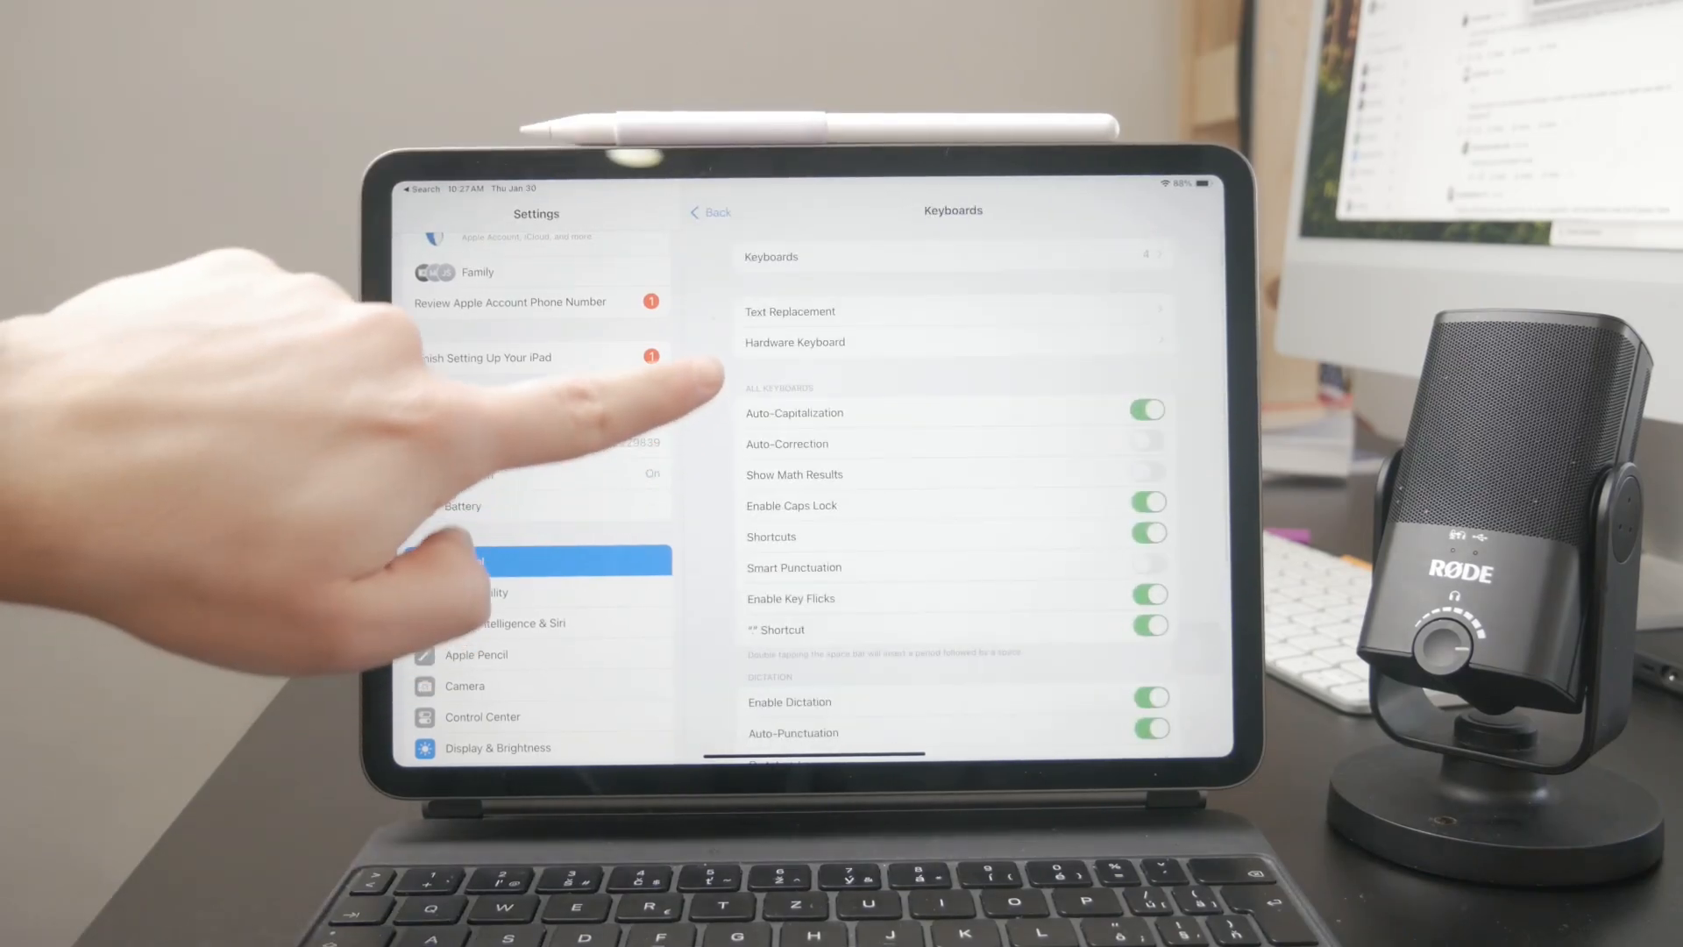
click(794, 341)
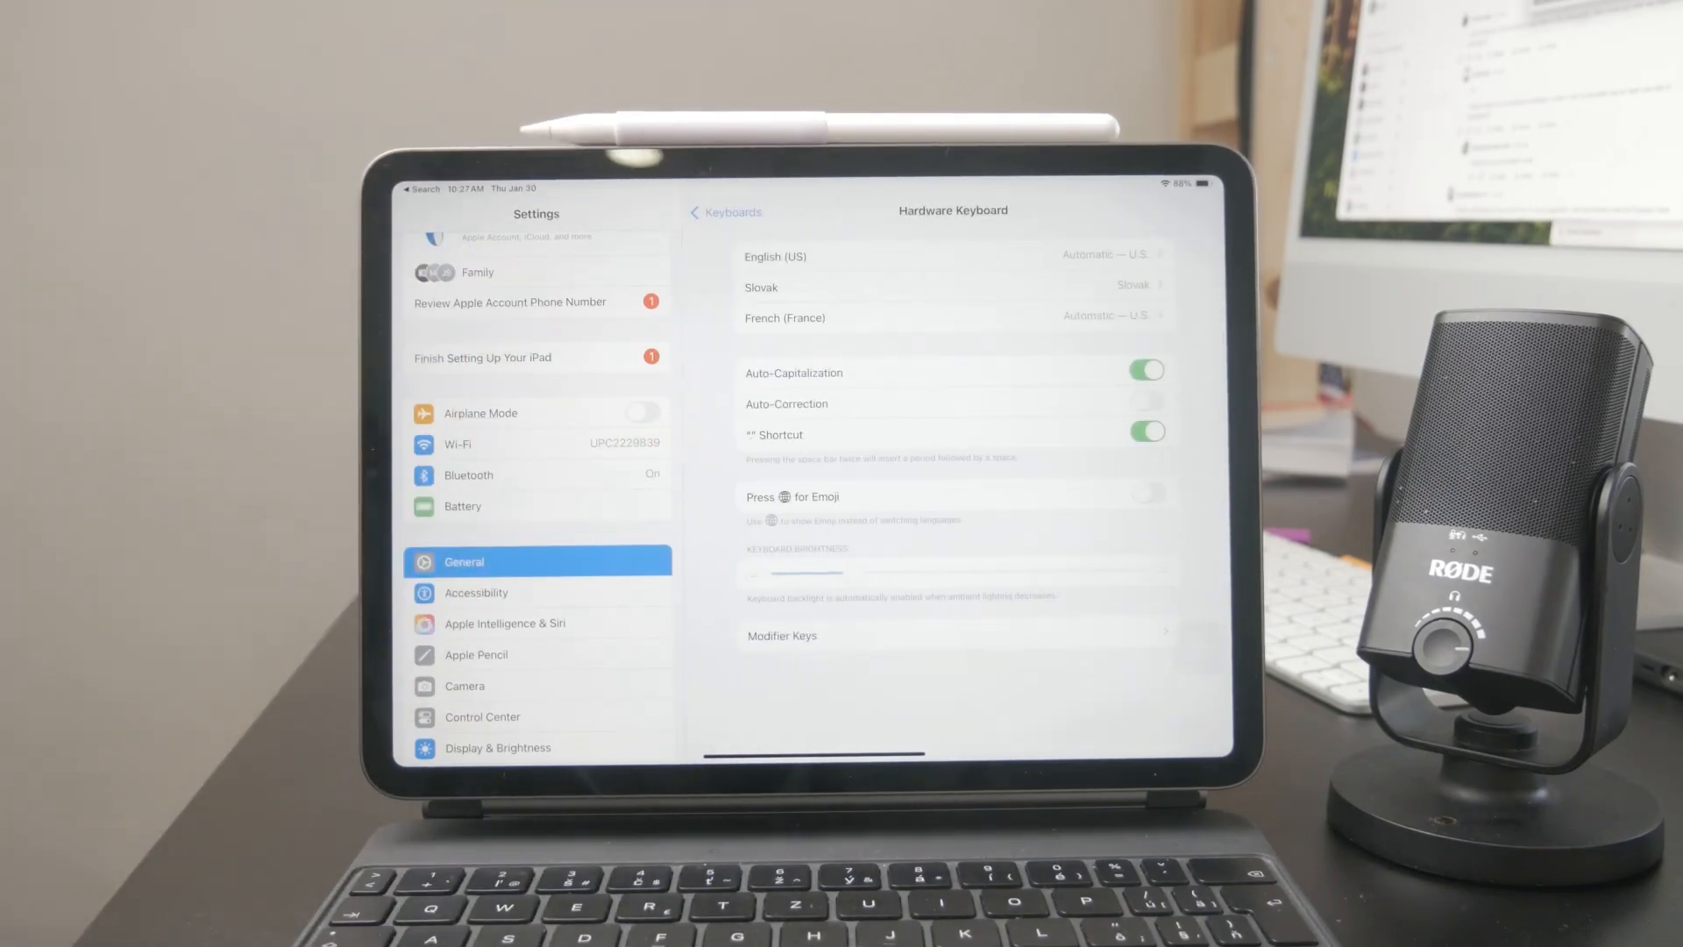